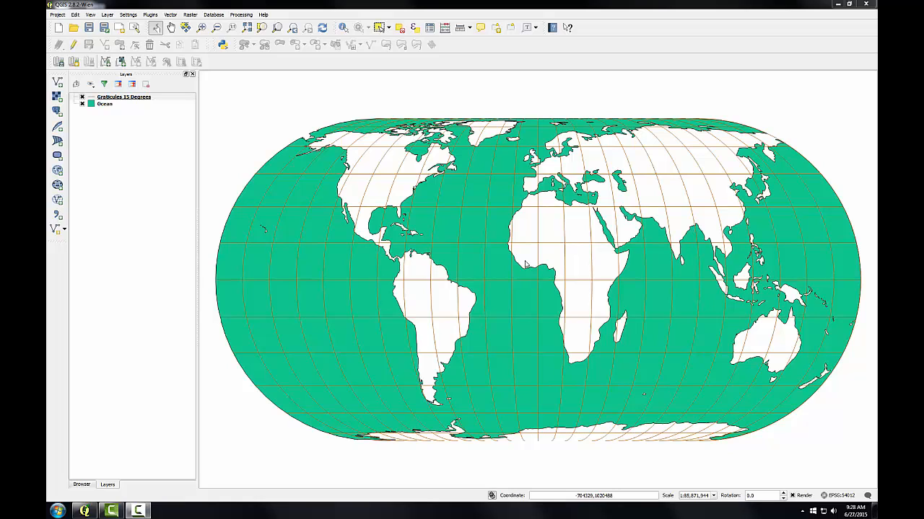
pyautogui.moveTo(302, 114)
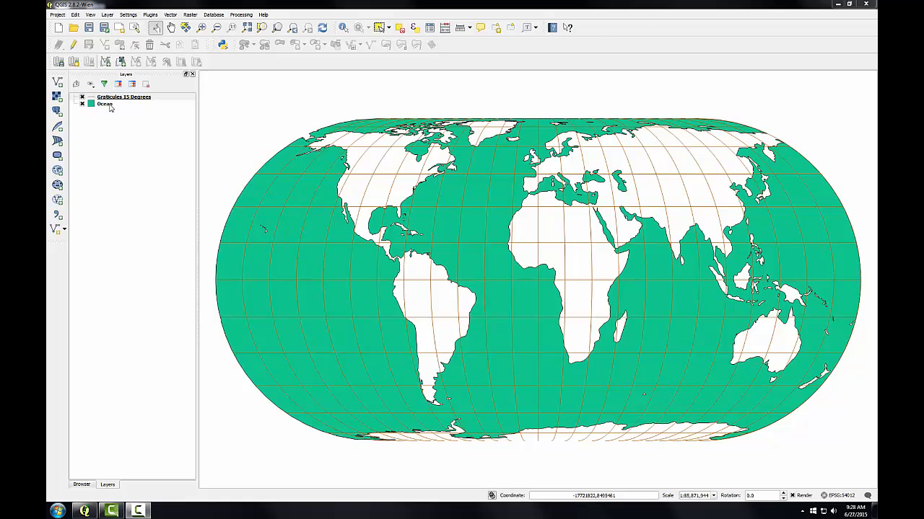
# Give the Ocean layer a dark grey simple fill with Border style set to No Pen
pyautogui.click(104, 104)
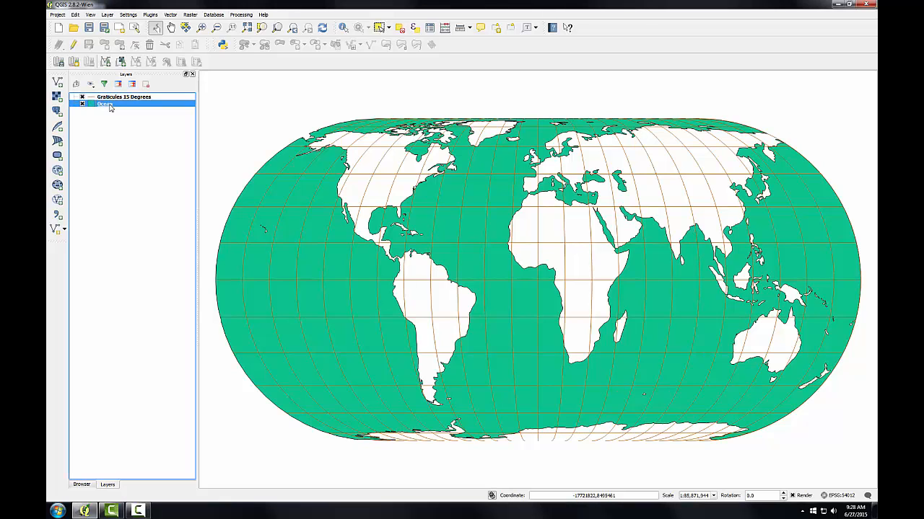
pyautogui.doubleClick(107, 104)
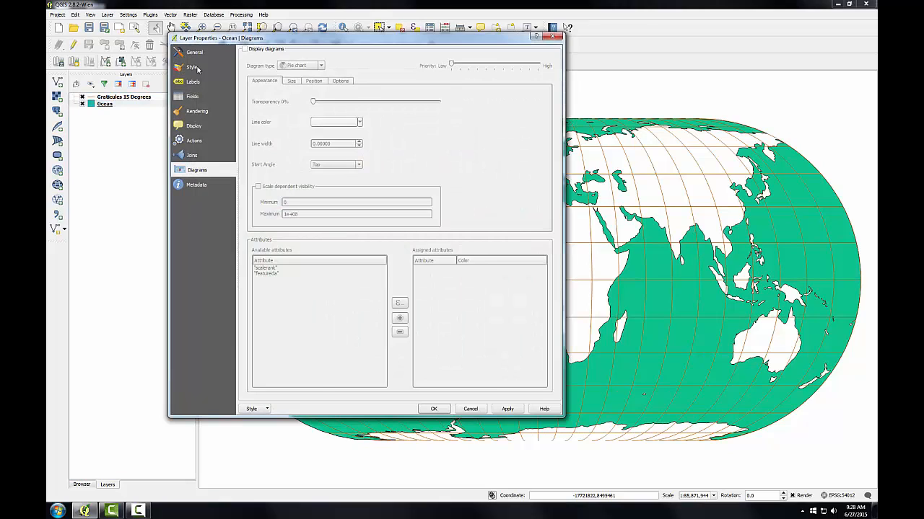
pyautogui.click(192, 66)
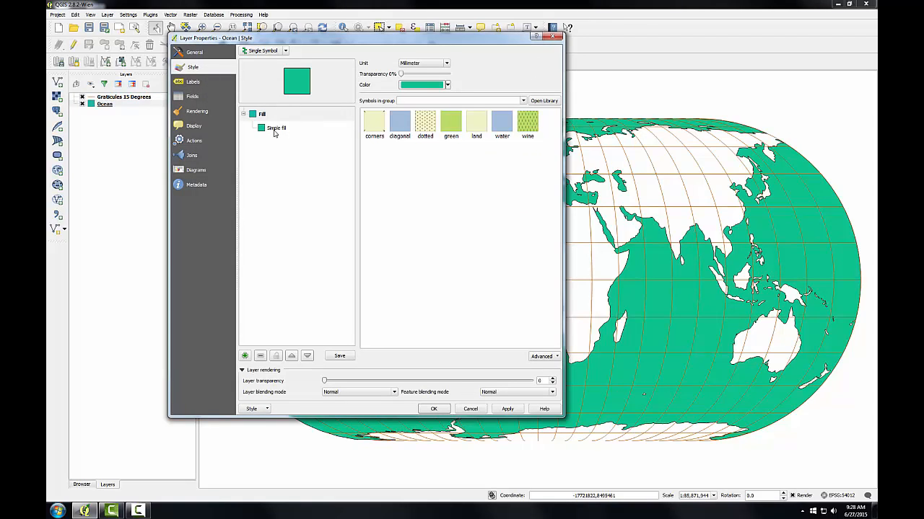
pyautogui.click(275, 128)
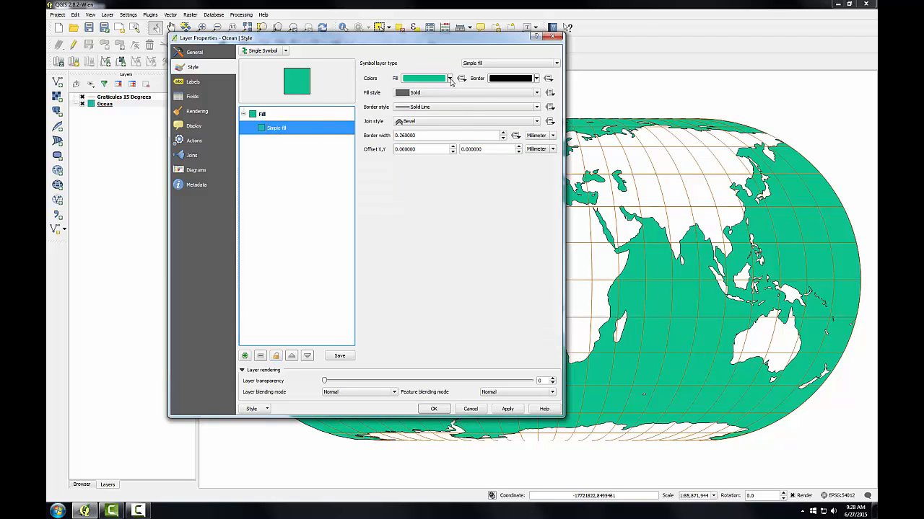
pyautogui.click(450, 78)
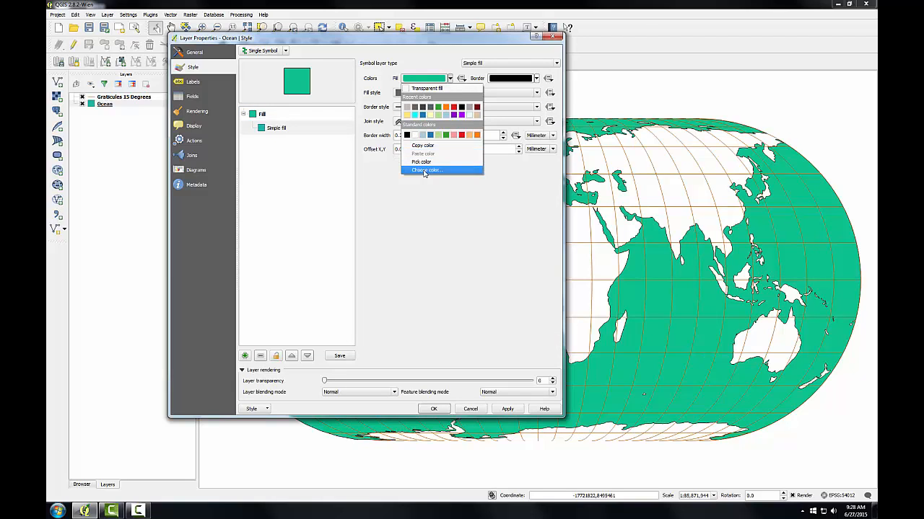
pyautogui.click(424, 169)
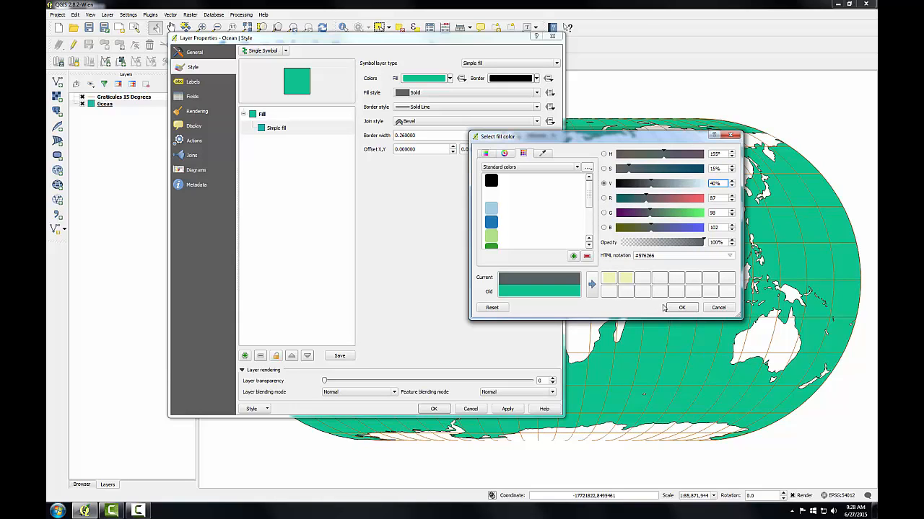
pyautogui.click(680, 307)
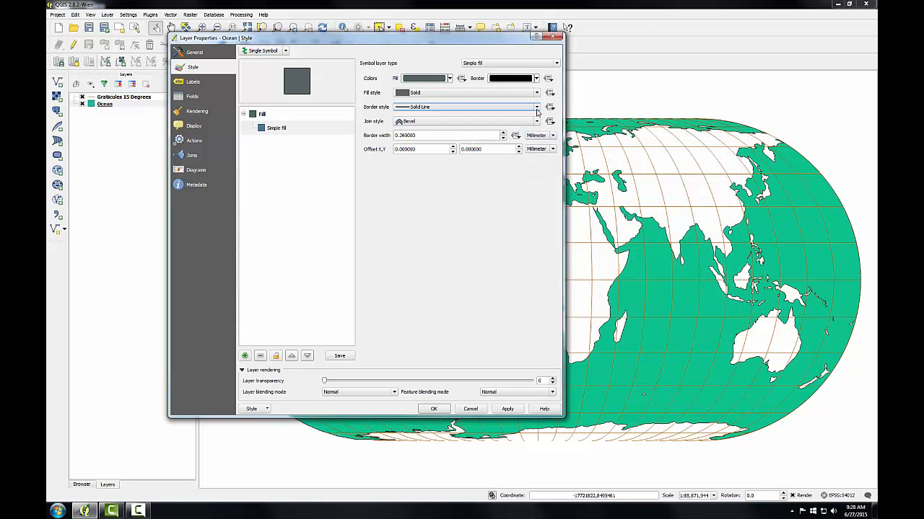
pyautogui.click(535, 106)
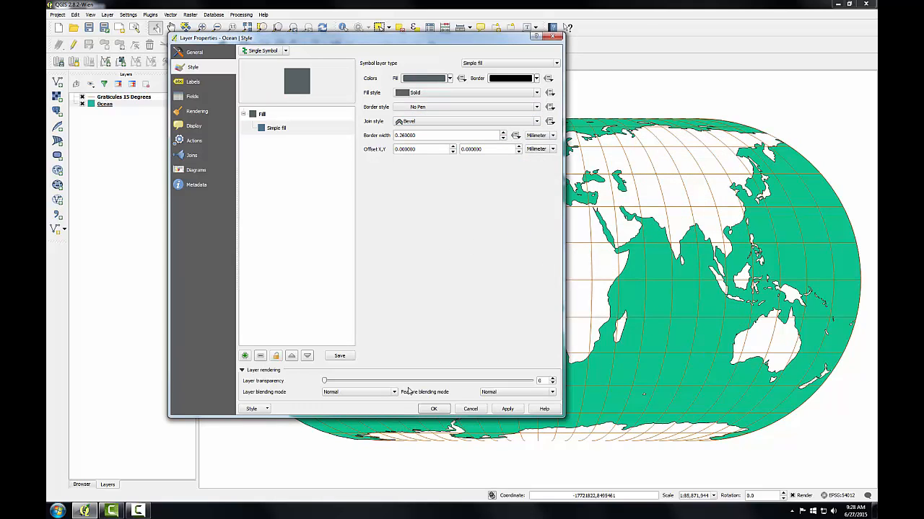
pyautogui.click(434, 408)
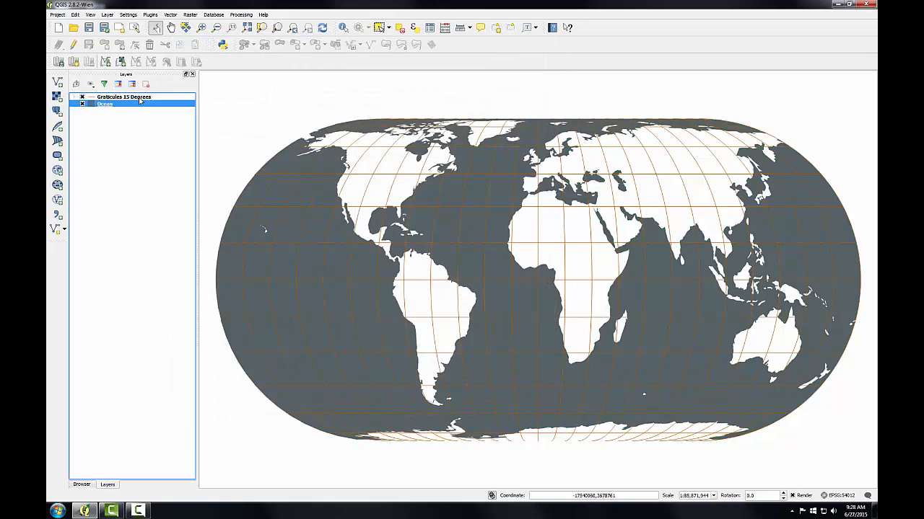
# Set the Graticules 15 Degrees simple line colour to grey #666666 and apply the style
pyautogui.doubleClick(123, 97)
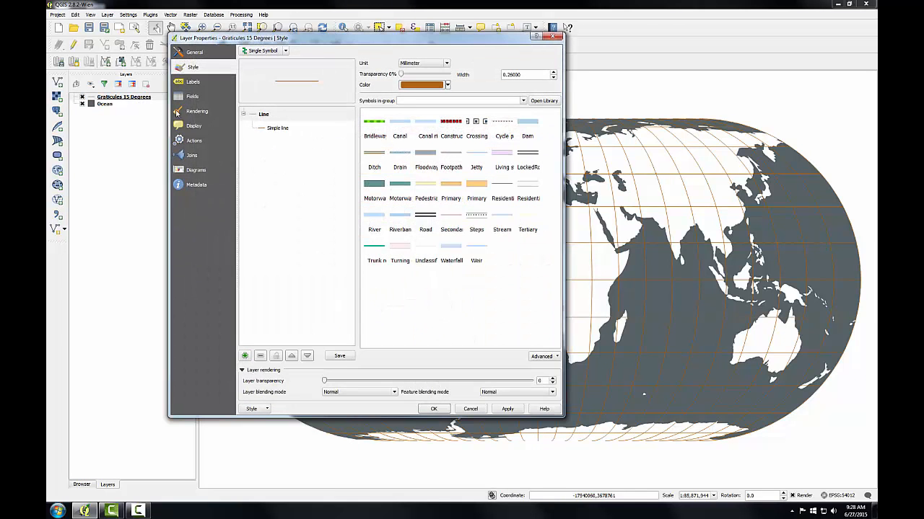
pyautogui.click(276, 127)
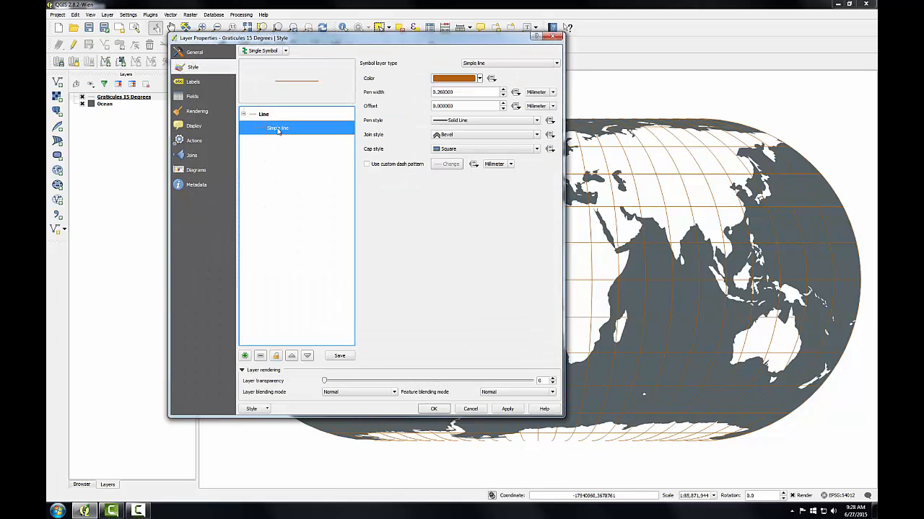
pyautogui.click(479, 77)
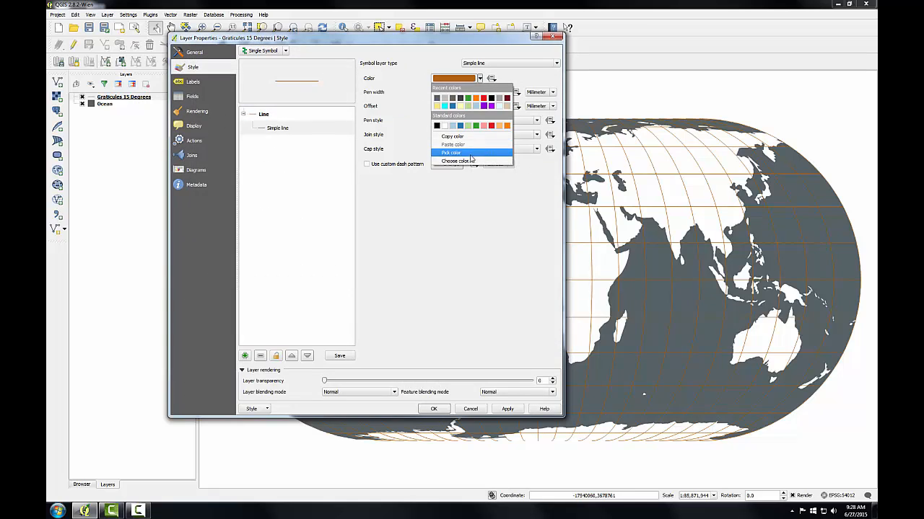
pyautogui.click(453, 161)
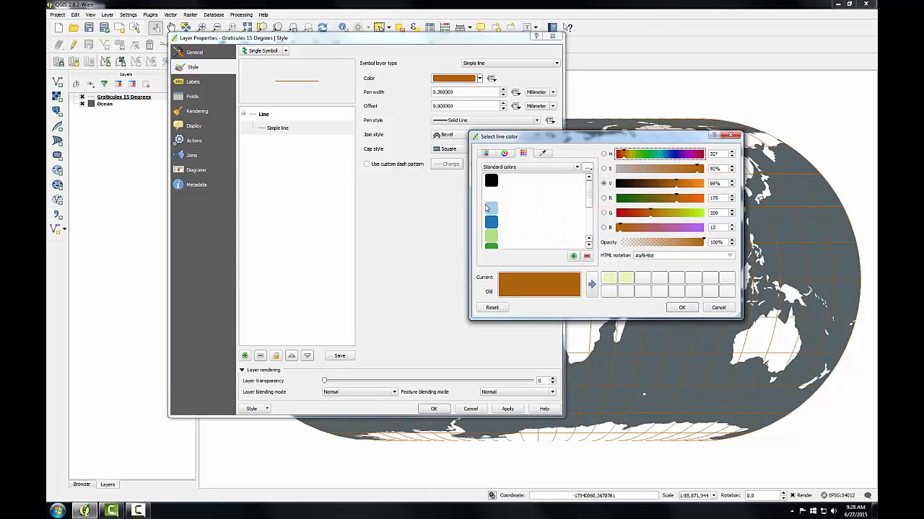
pyautogui.moveTo(491, 207)
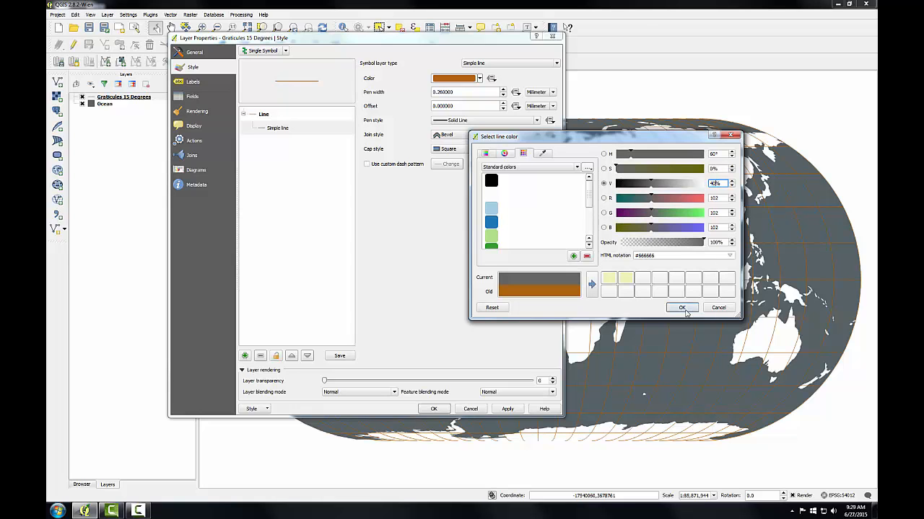
pyautogui.click(683, 308)
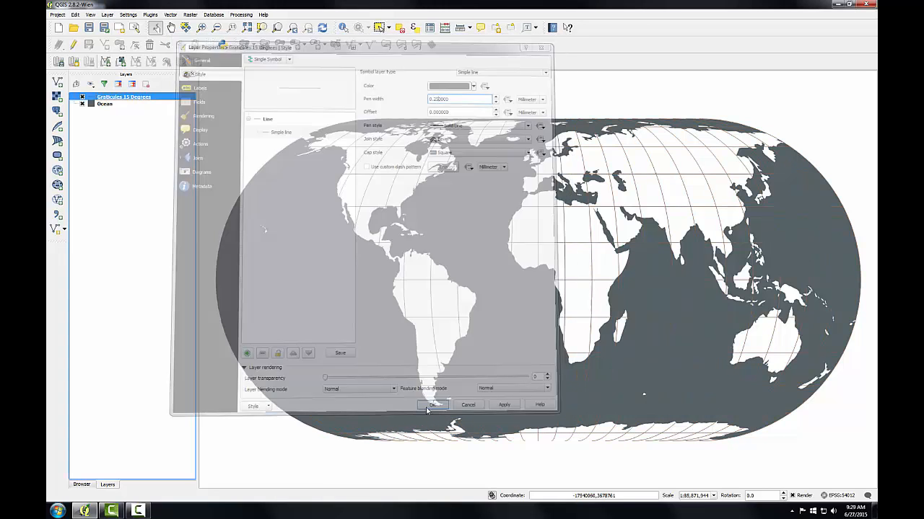
pyautogui.click(434, 404)
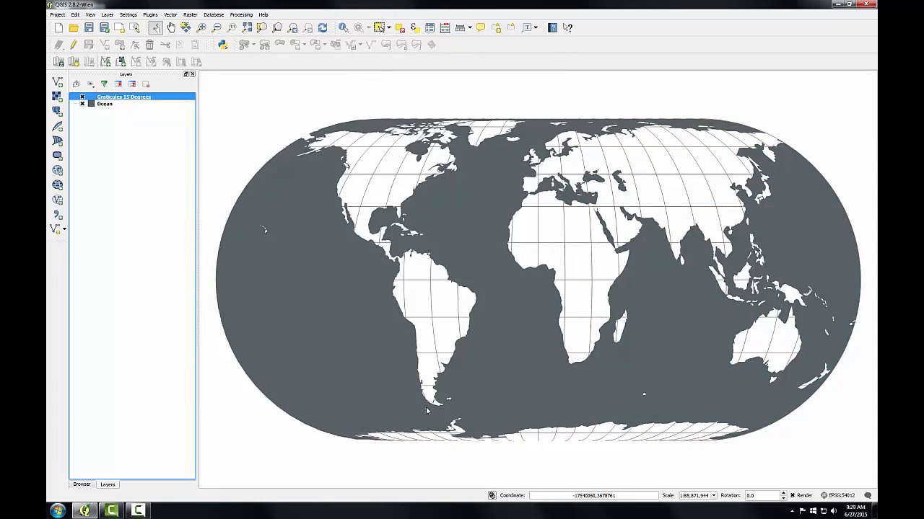
pyautogui.moveTo(446, 383)
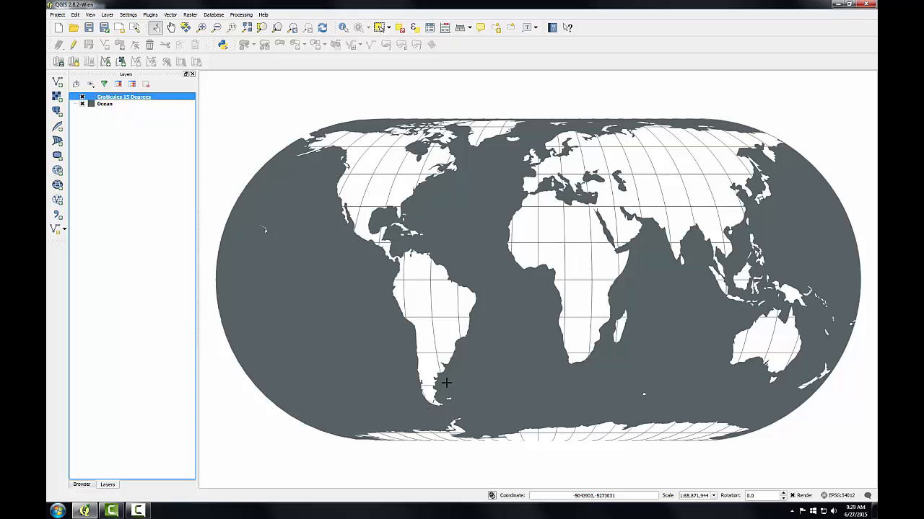